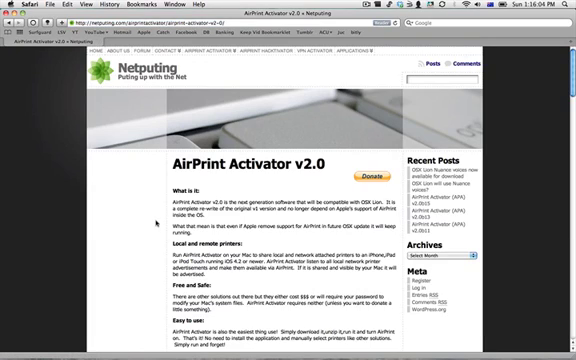
Scroll the Netputing page down to the AirPrint Activator v2.0b15 (intel) download link.
{"action": "scroll", "scroll_direction": "down", "scroll_amount": 3}
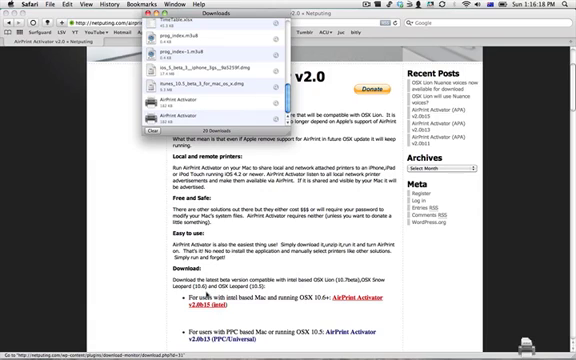
Reveal the downloaded AirPrint Activator in the Downloads folder in Finder.
{"action": "left_click", "coordinate": [205, 111]}
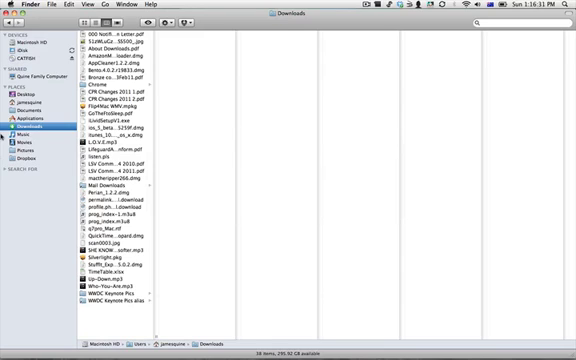
Launch AirPrint Activator from the Downloads folder.
{"action": "left_click", "coordinate": [27, 118]}
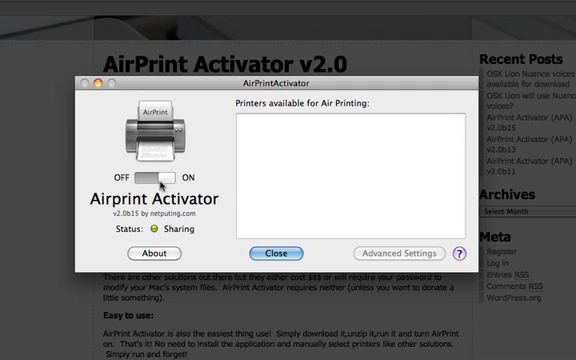
Switch AirPrint sharing on to list the Canon MX870 printers, then open System Preferences.
{"action": "left_click", "coordinate": [148, 158]}
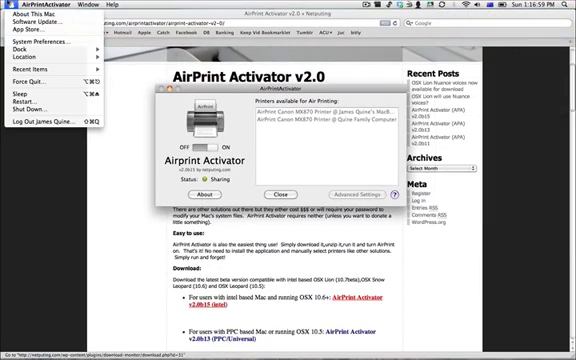
{"action": "left_click", "coordinate": [47, 38]}
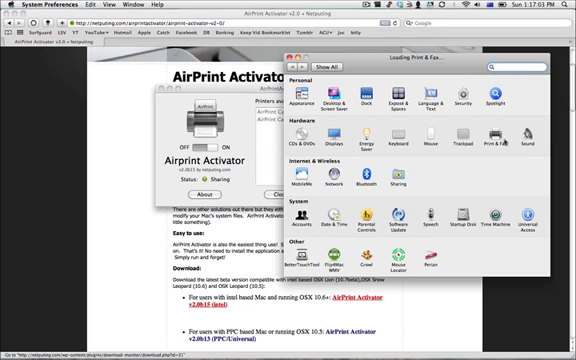
Review the Print & Fax printers, then return to Safari's Netputing download page.
{"action": "left_click", "coordinate": [505, 147]}
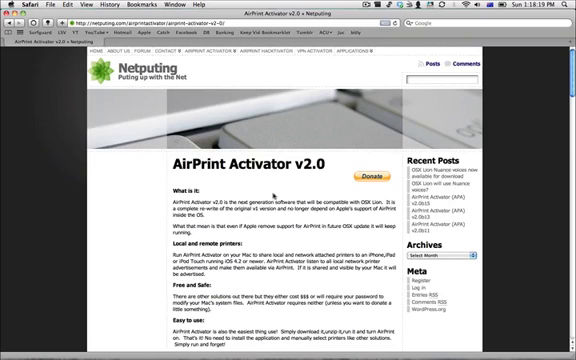
{"action": "scroll", "scroll_direction": "down", "scroll_amount": 3}
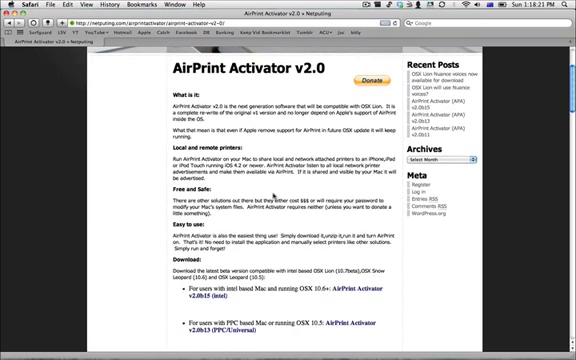